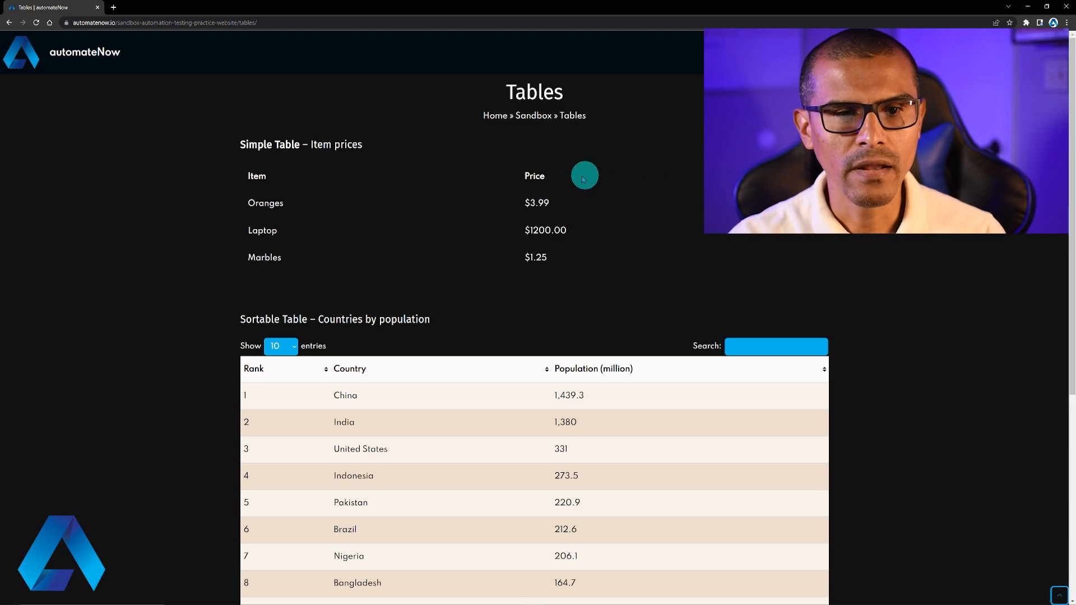
mouse_move(430, 190)
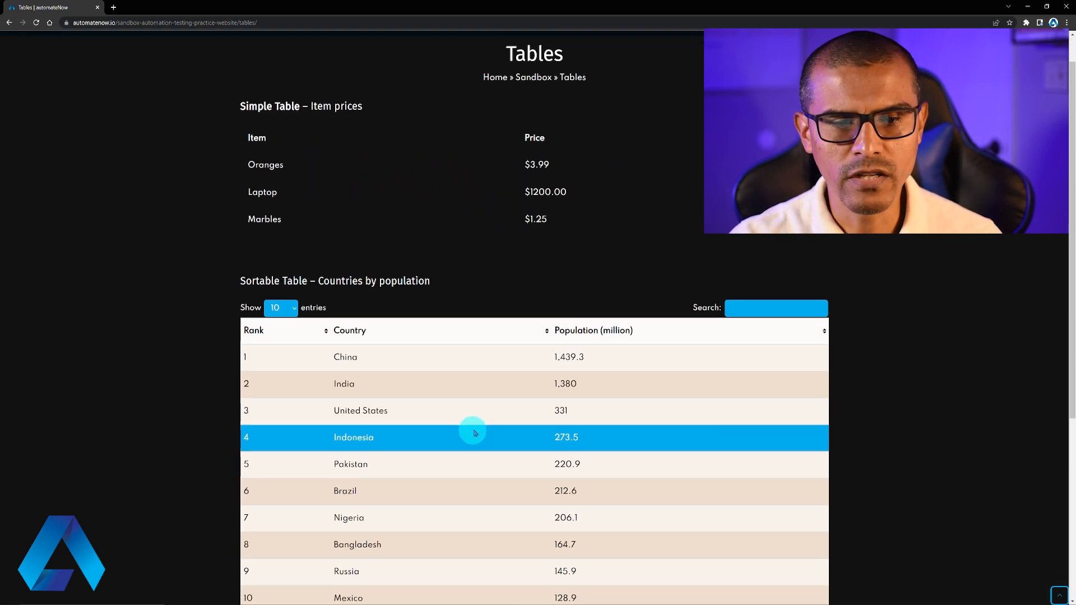
Navigate to the verifyCountryInRow declaration in TablesPage.java.
scroll("down", 3)
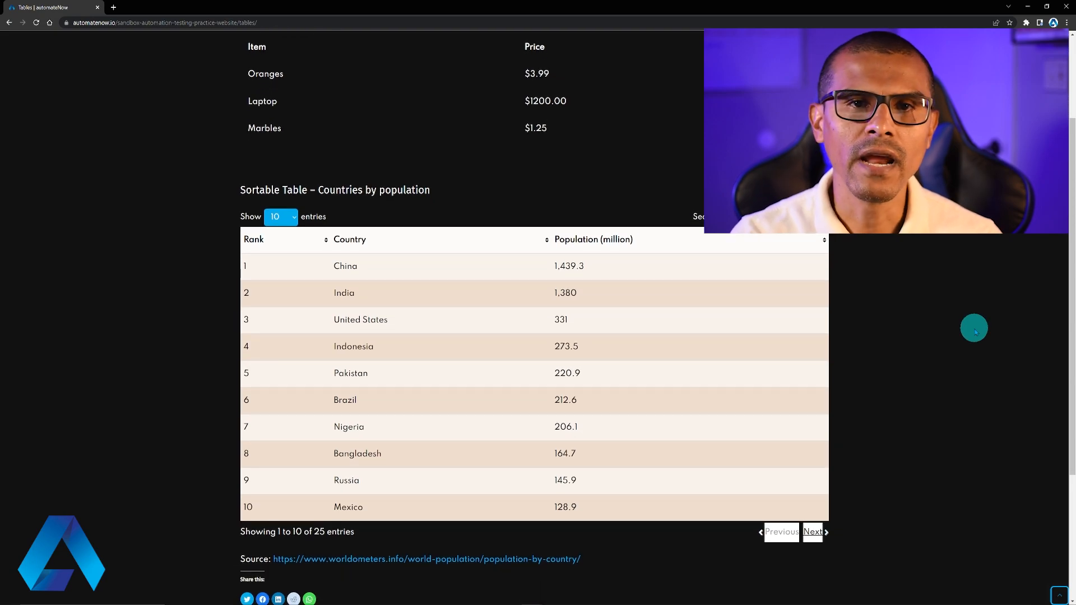
left_click(609, 267)
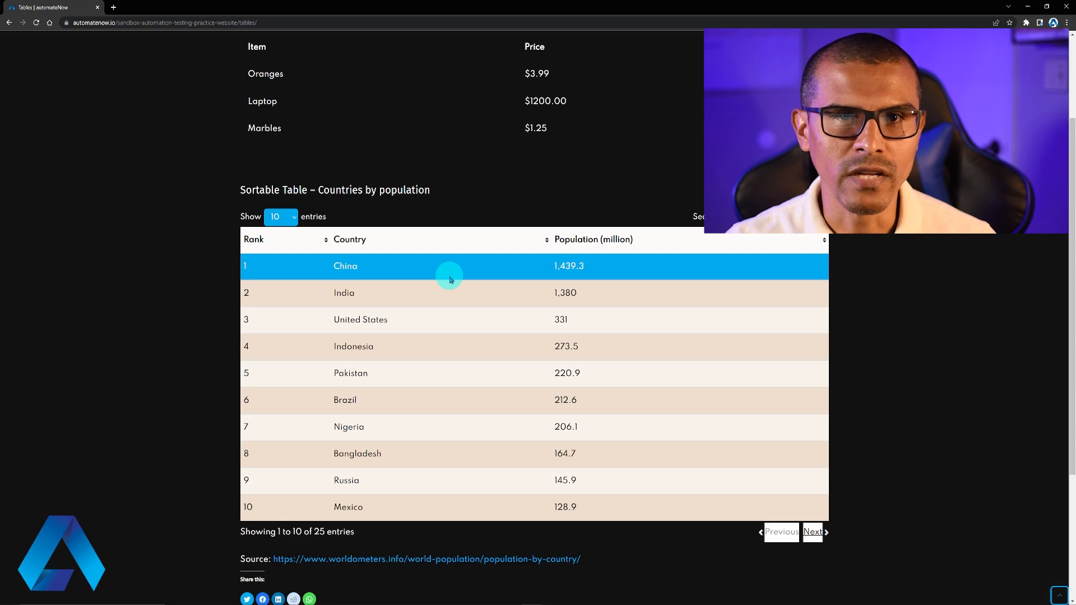
mouse_move(439, 278)
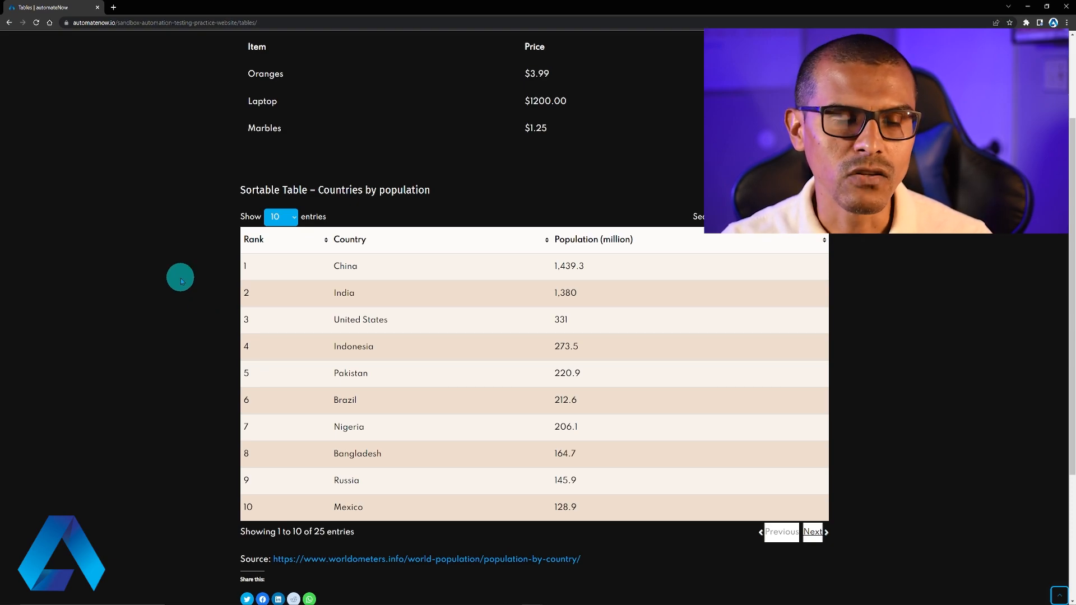
left_click(345, 265)
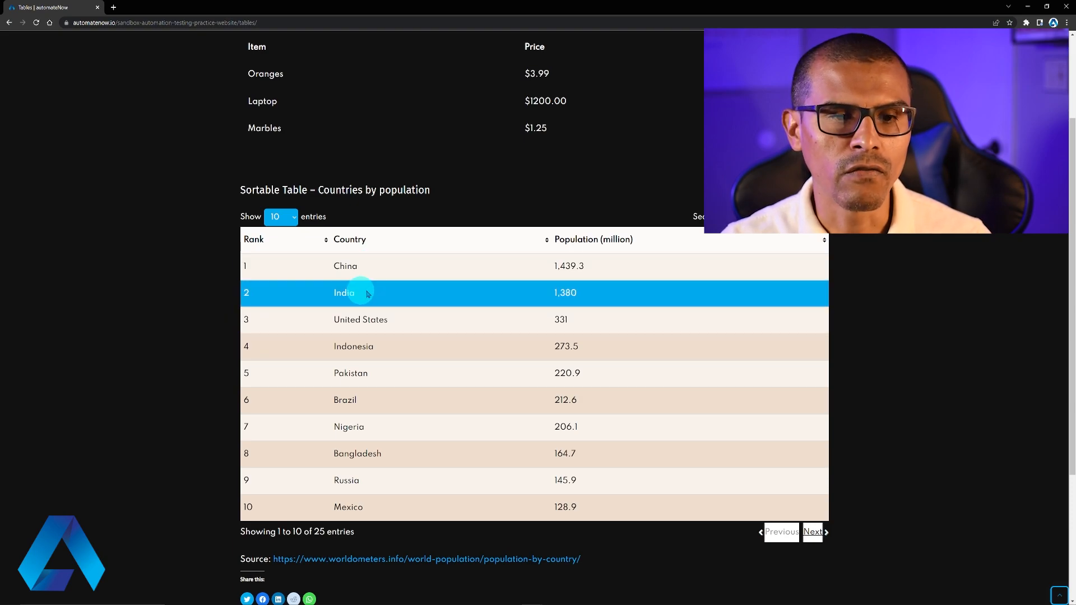
mouse_move(345, 266)
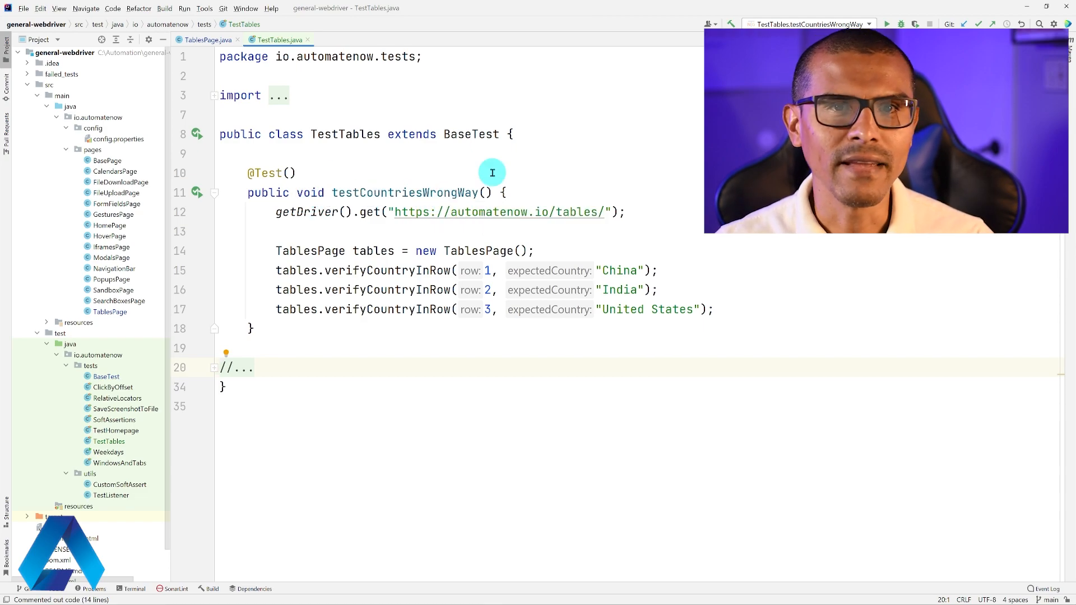
mouse_move(570, 241)
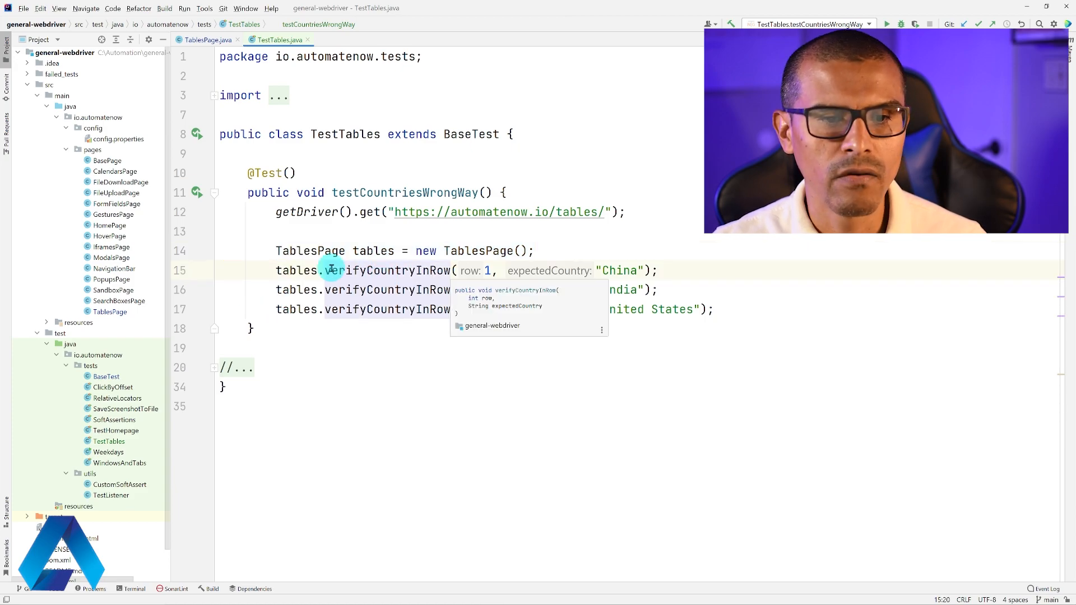
double_click(384, 270)
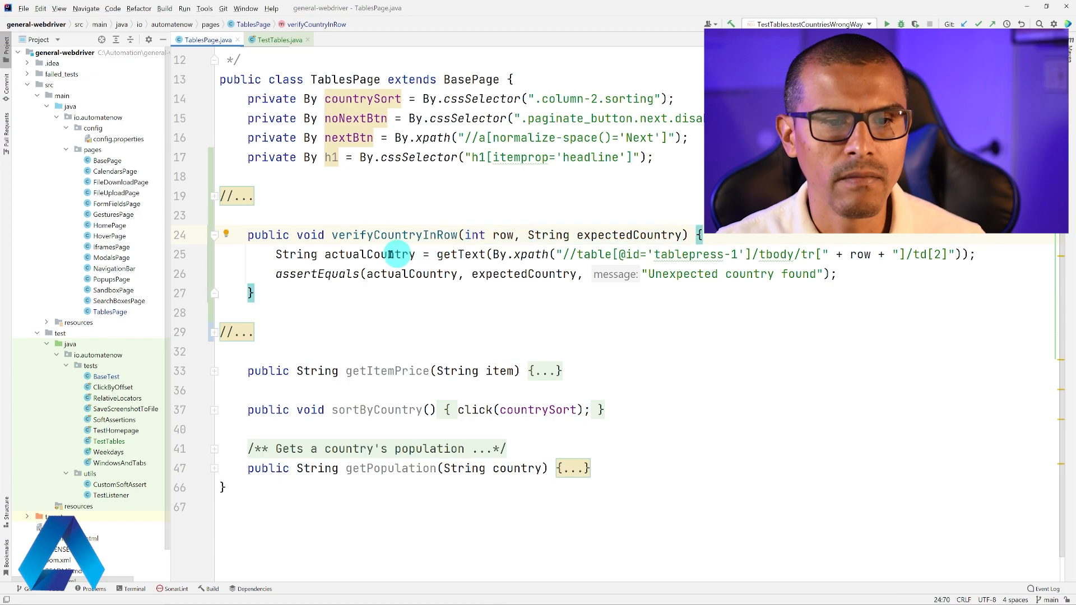
Highlight the actualCountry variable and its usage in the assertion.
double_click(369, 254)
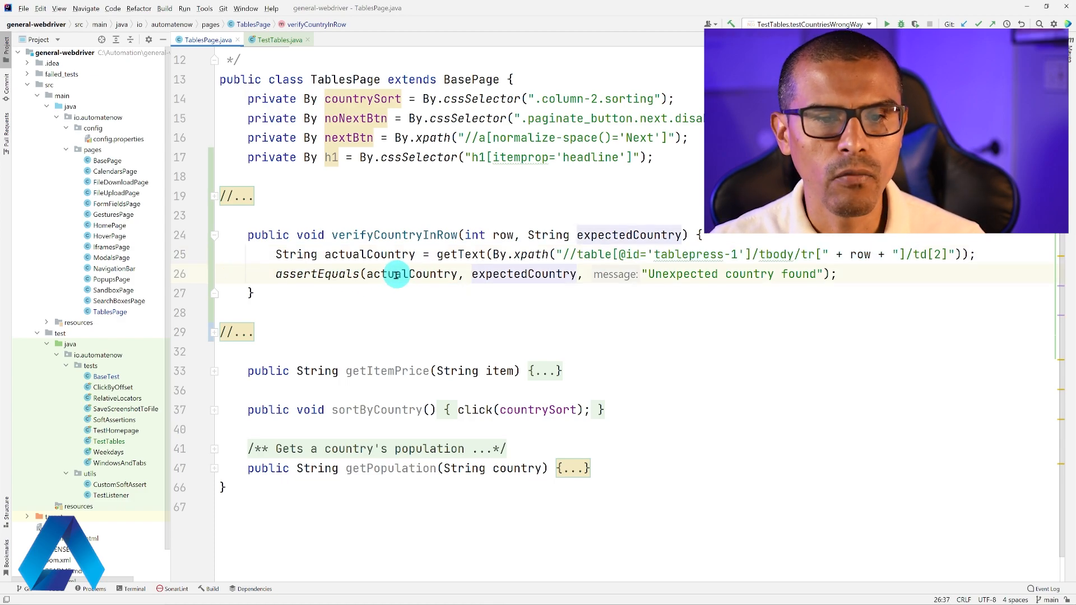
double_click(410, 273)
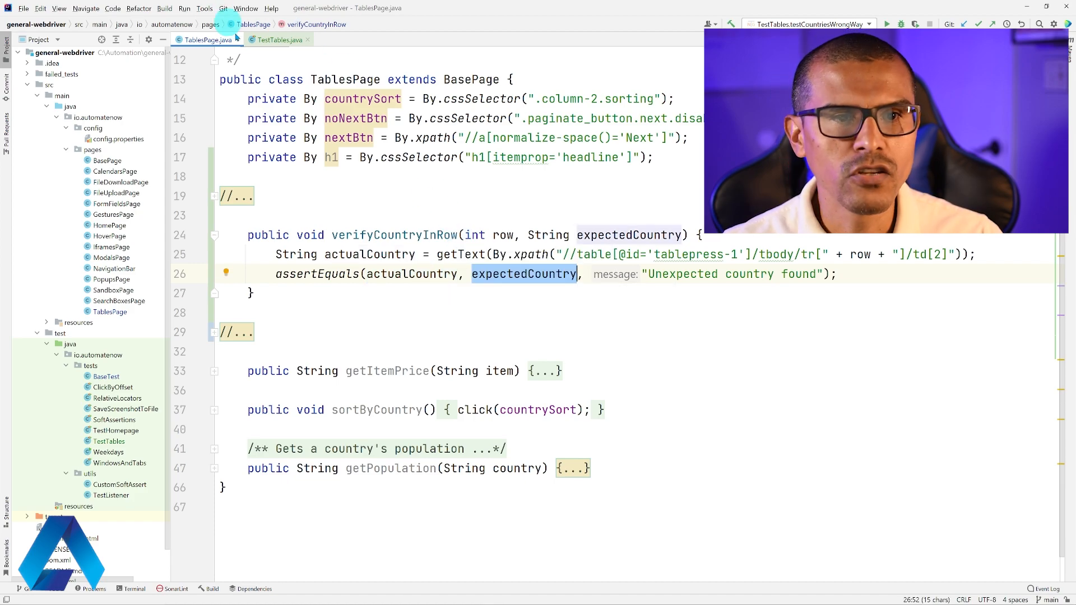
Return to TestTables.java and select across the verifyCountryInRow calls in testCountriesWrongWay.
left_click(277, 40)
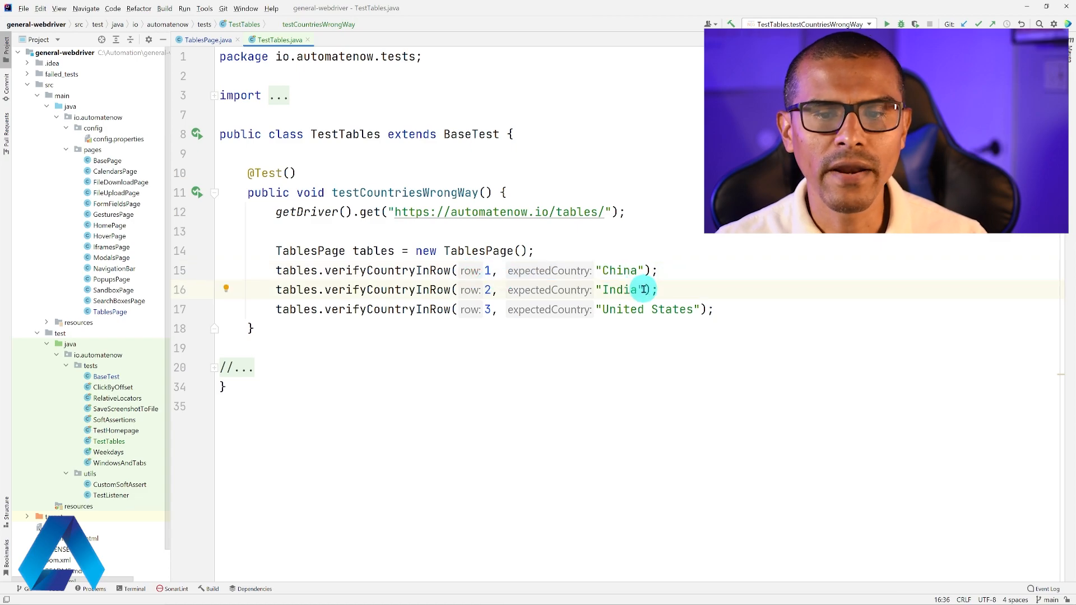
left_click_drag(460, 289, 649, 289)
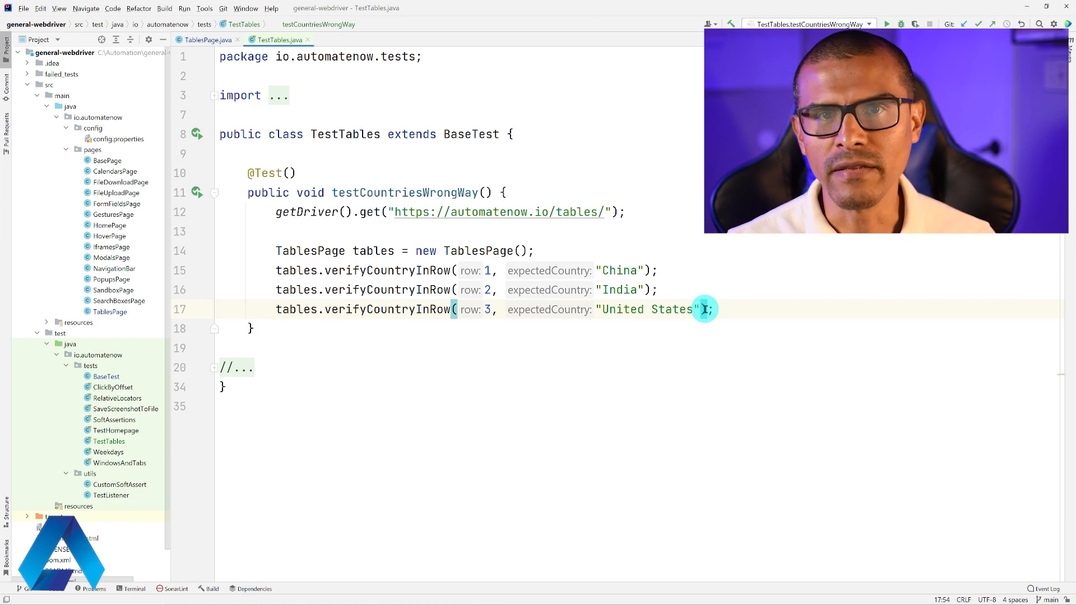
mouse_move(806, 291)
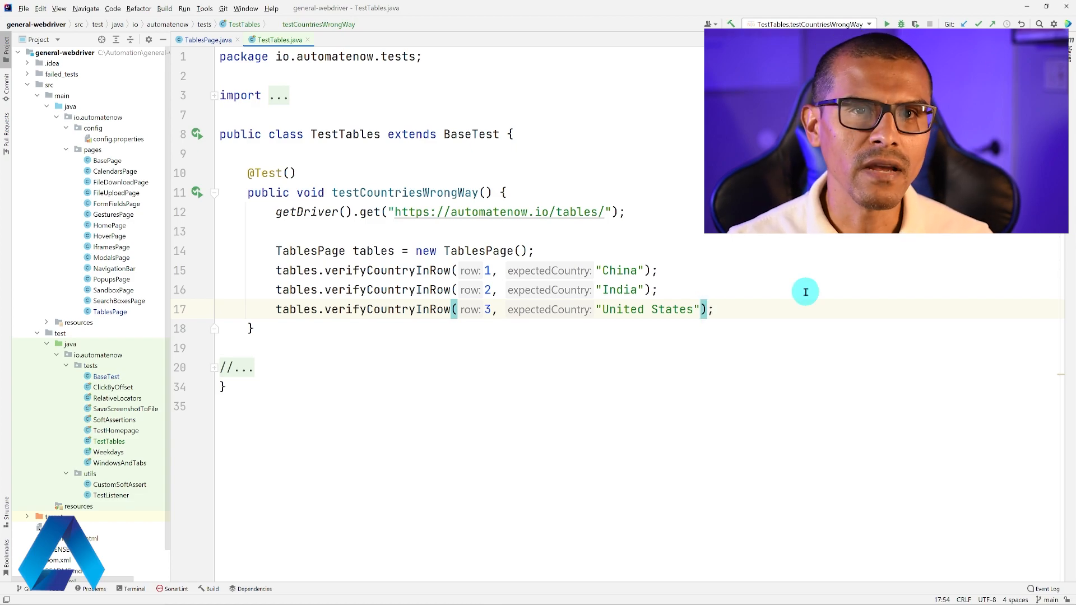
mouse_move(721, 355)
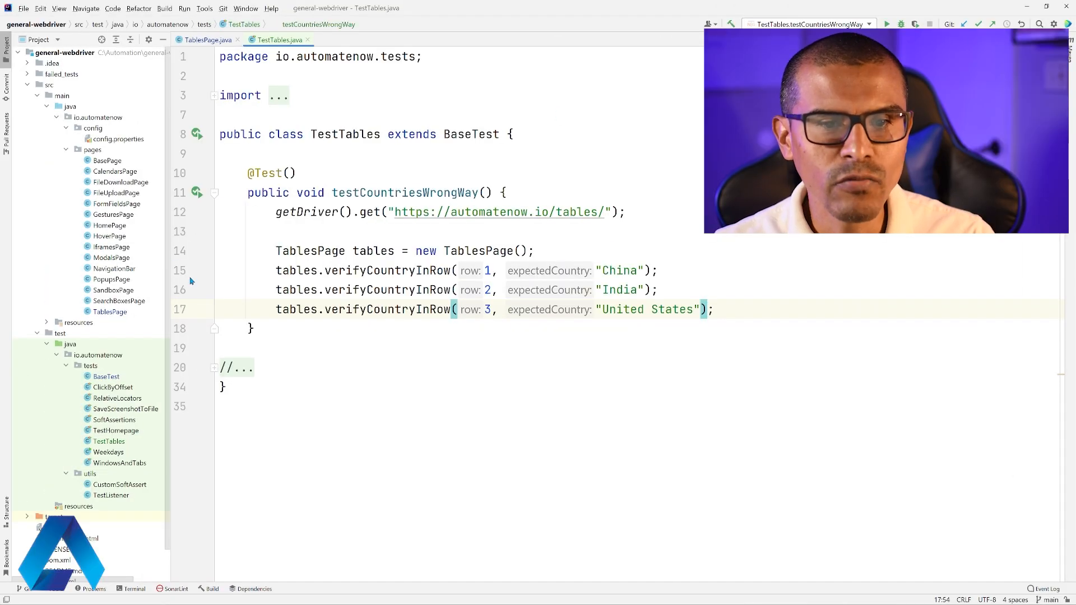
mouse_move(395, 237)
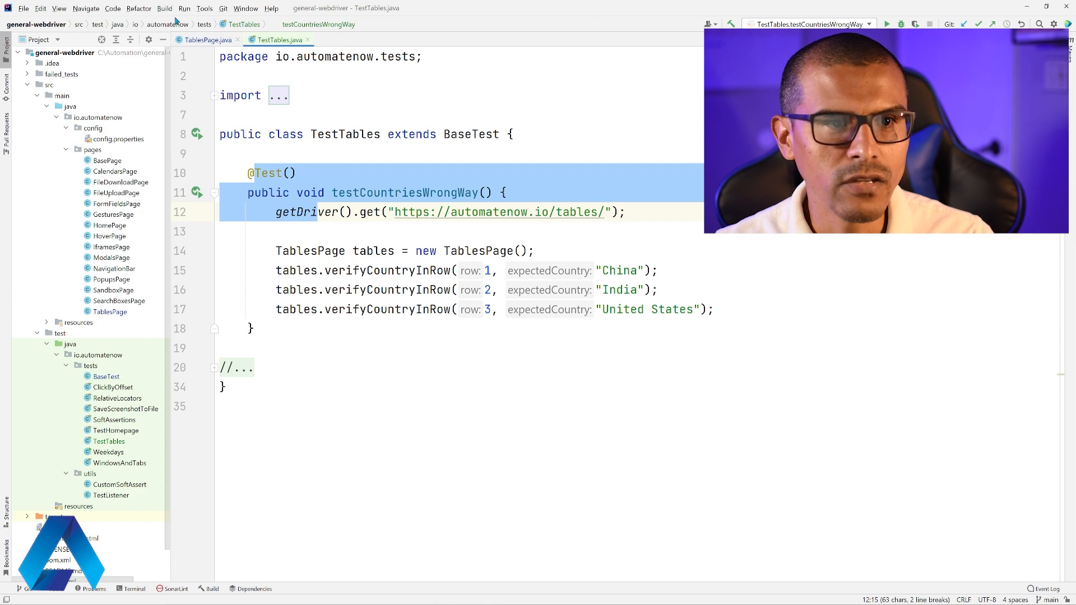
left_click(206, 39)
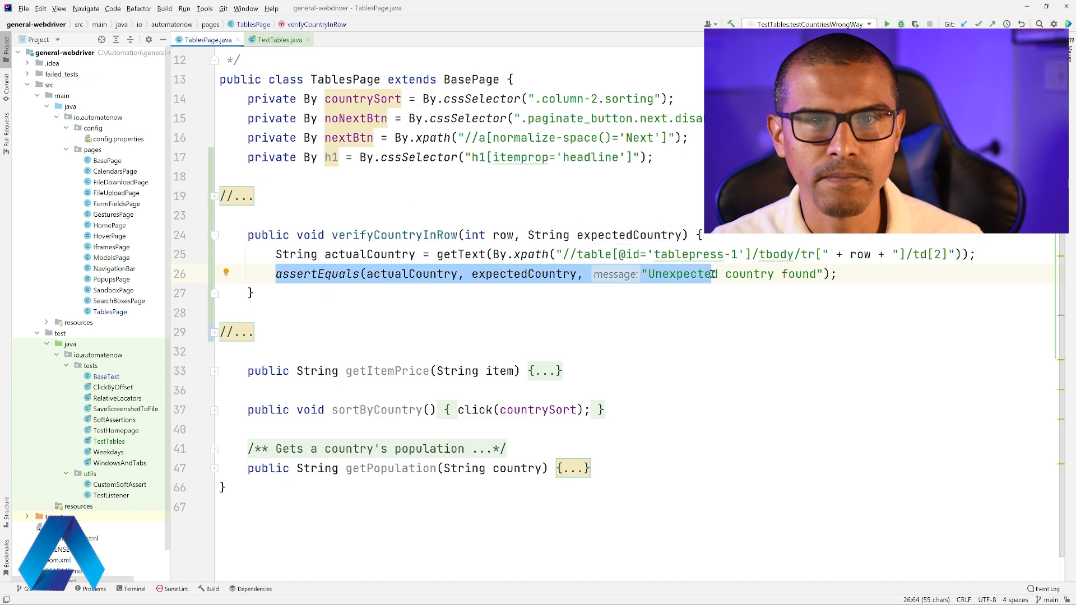
left_click(275, 39)
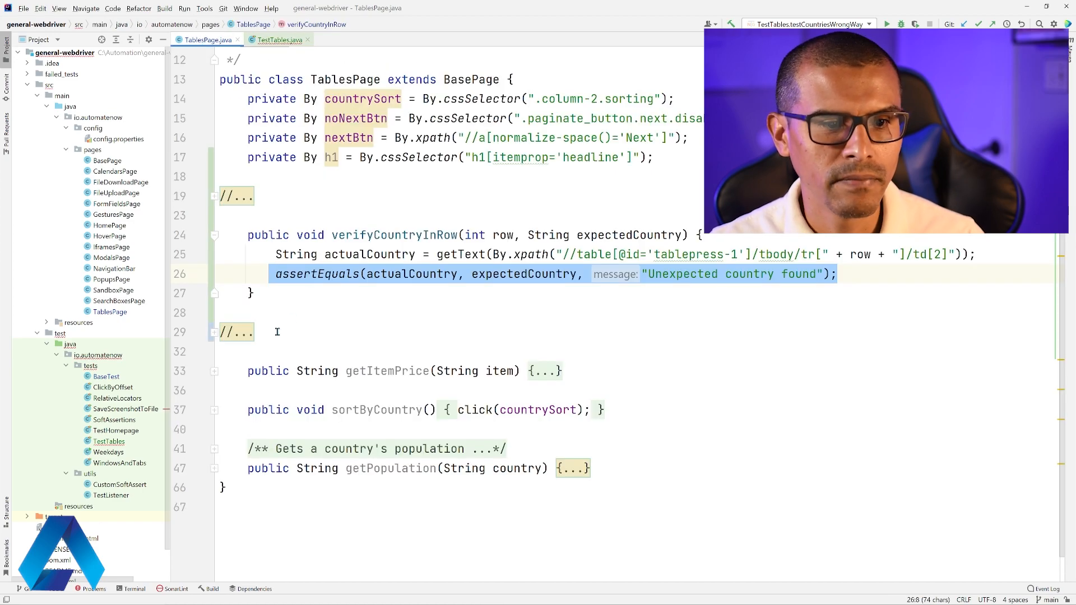
left_click(237, 332)
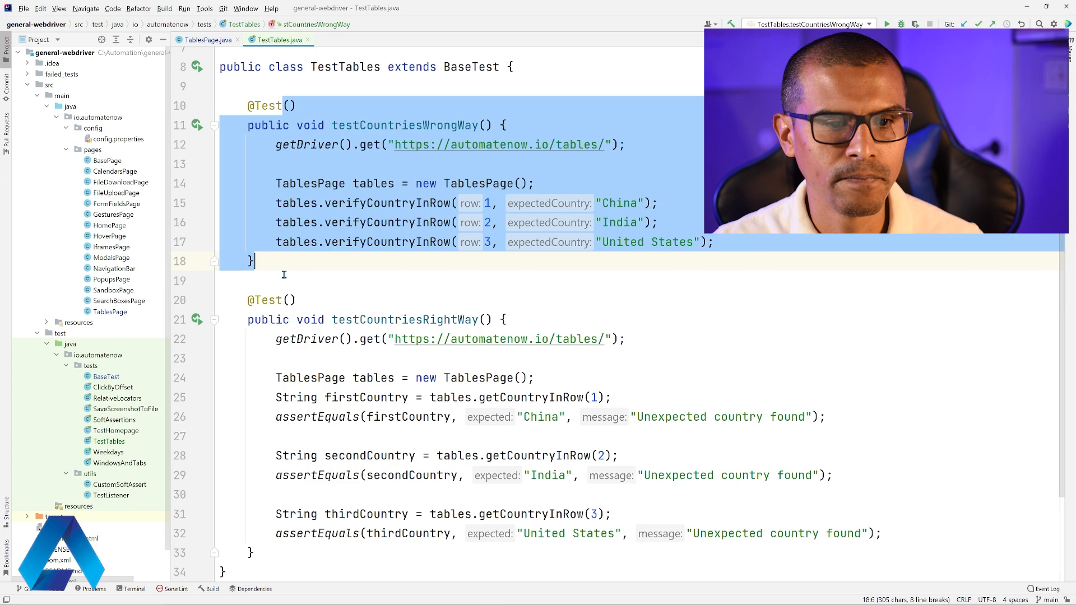
Review testCountriesRightWay's getCountryInRow calls and the China, India, United States assertions.
double_click(405, 319)
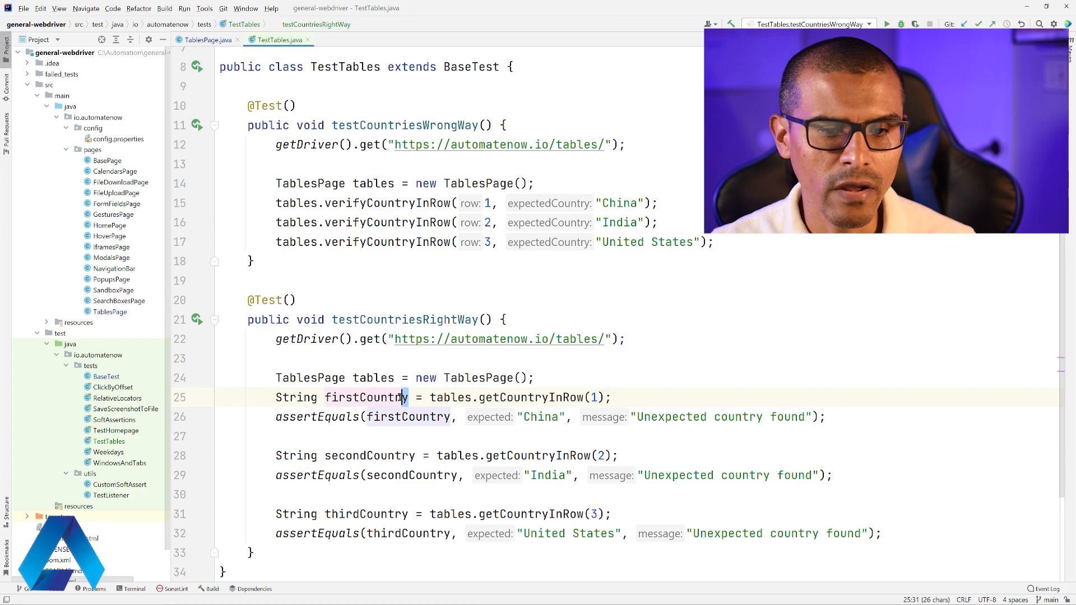
double_click(365, 397)
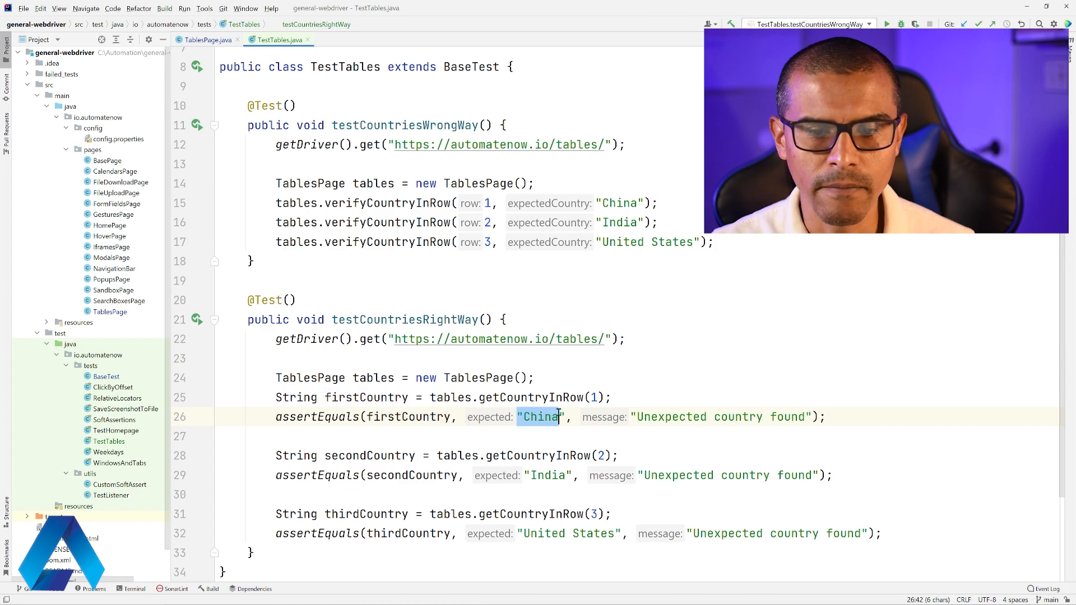
left_click_drag(323, 455, 328, 533)
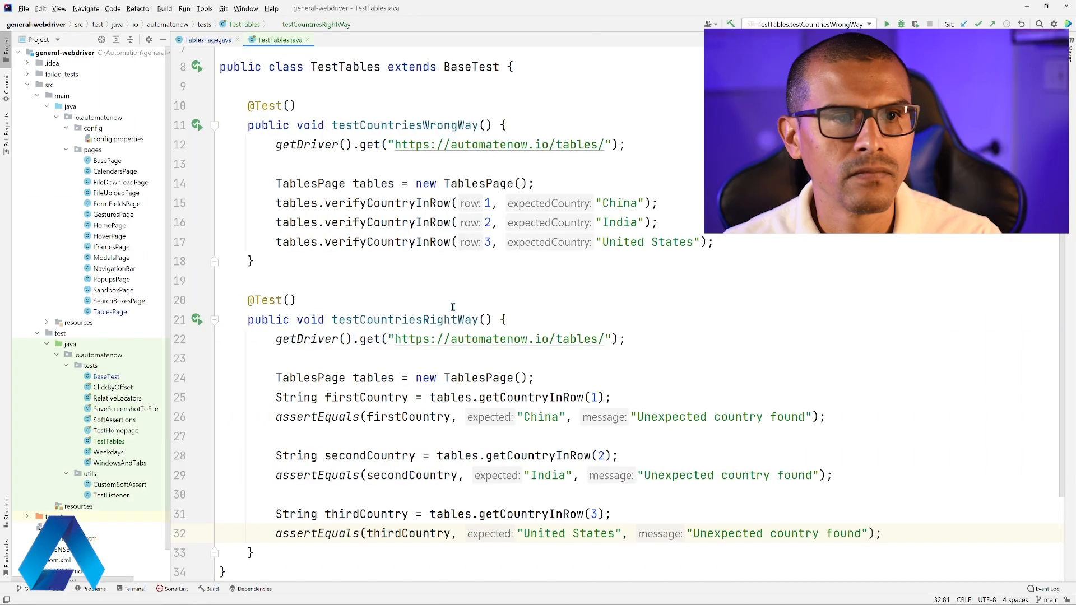
left_click(206, 39)
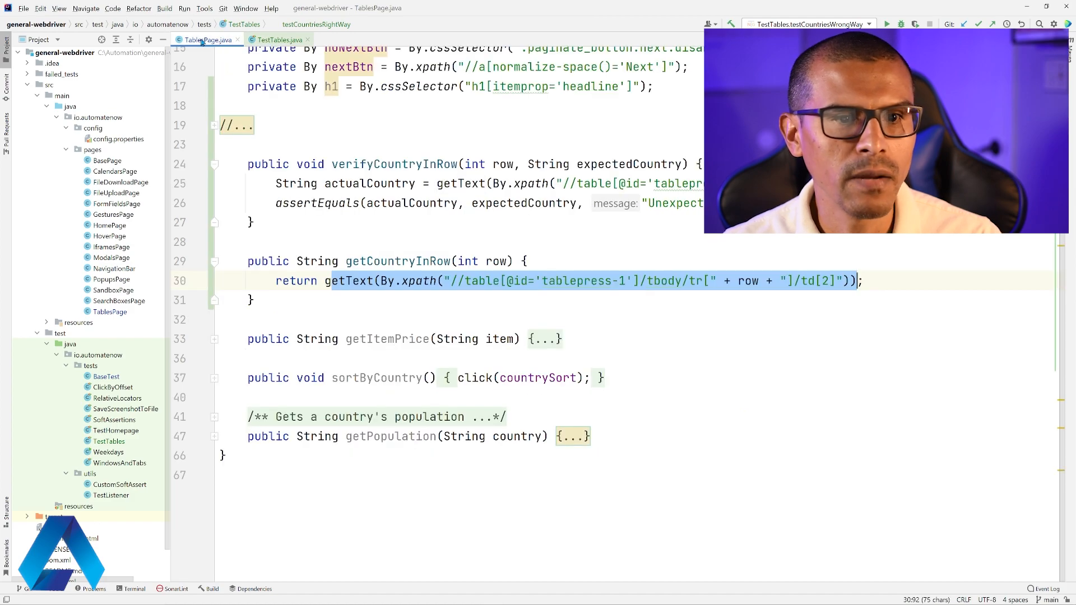
left_click(212, 130)
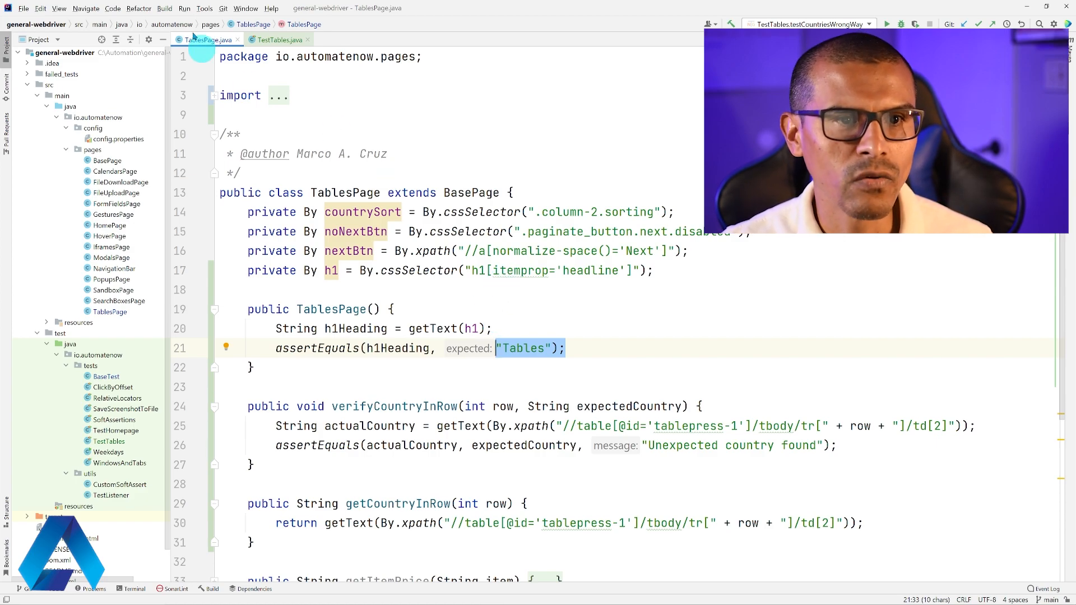
left_click(277, 40)
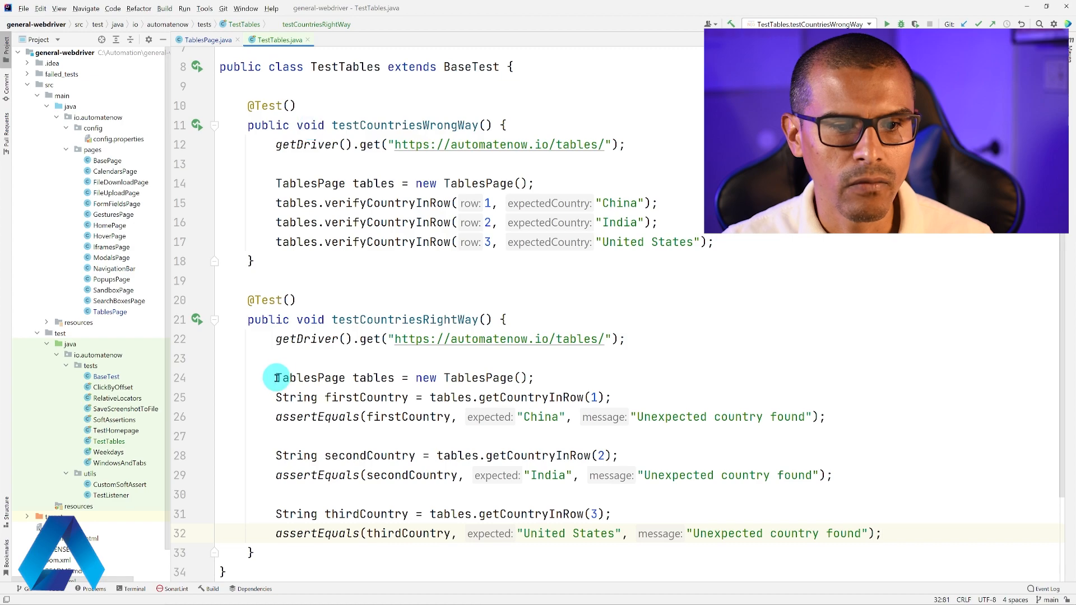
triple_click(405, 377)
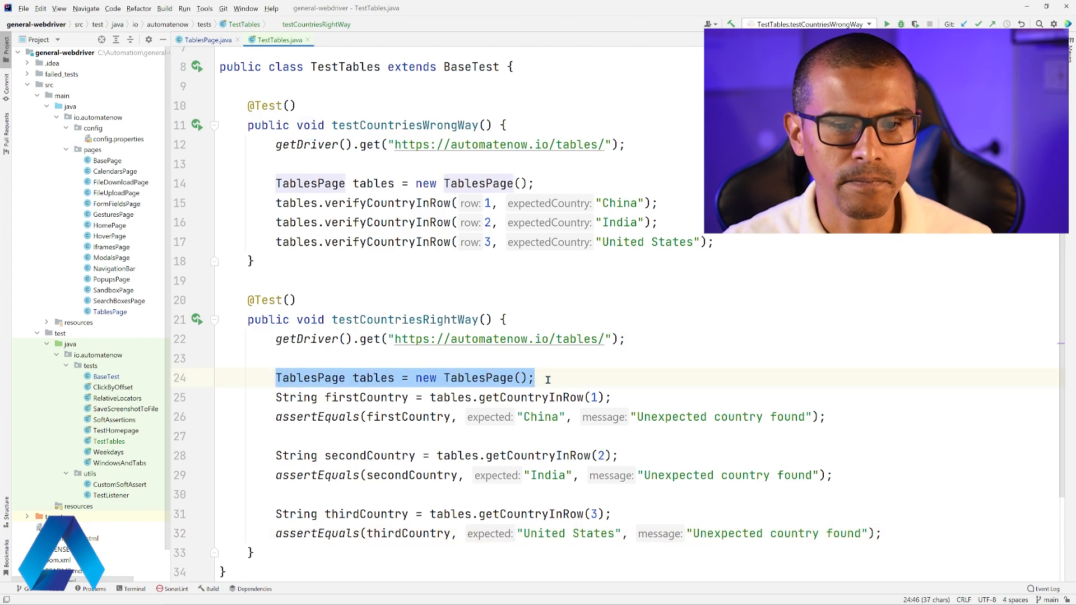